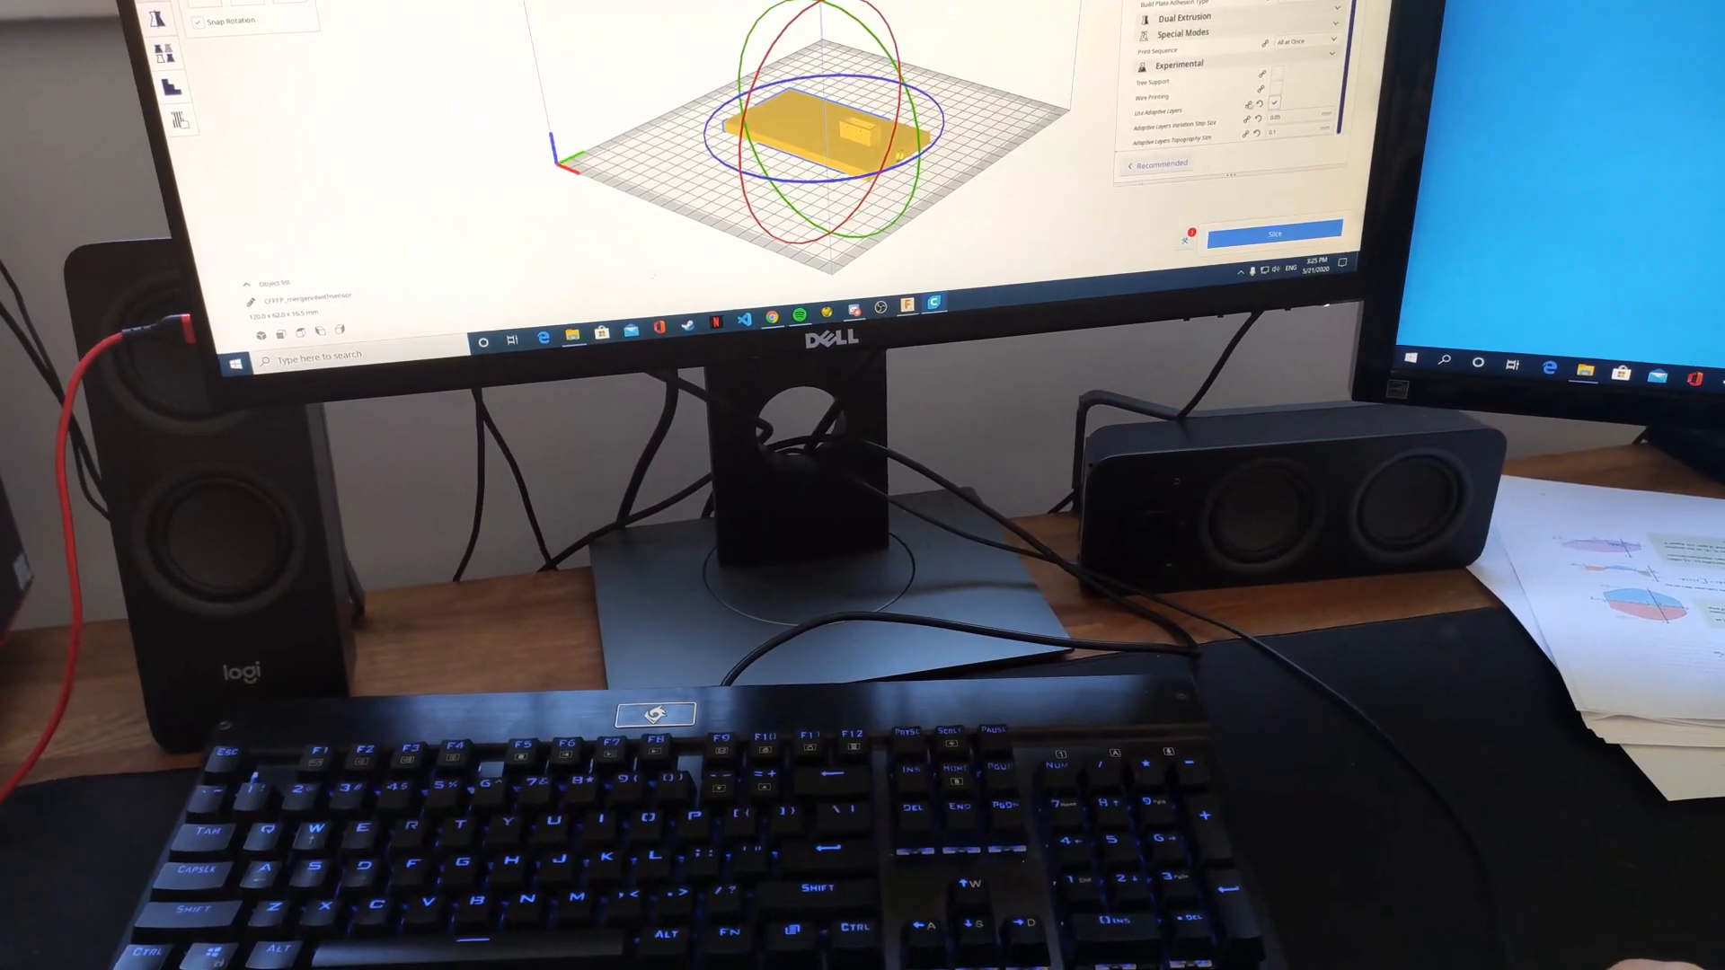
Slice the rectangular part (about 6.5 hours) and save its G-code to the removable drive.
{"action": "left_click", "coordinate": [1273, 232]}
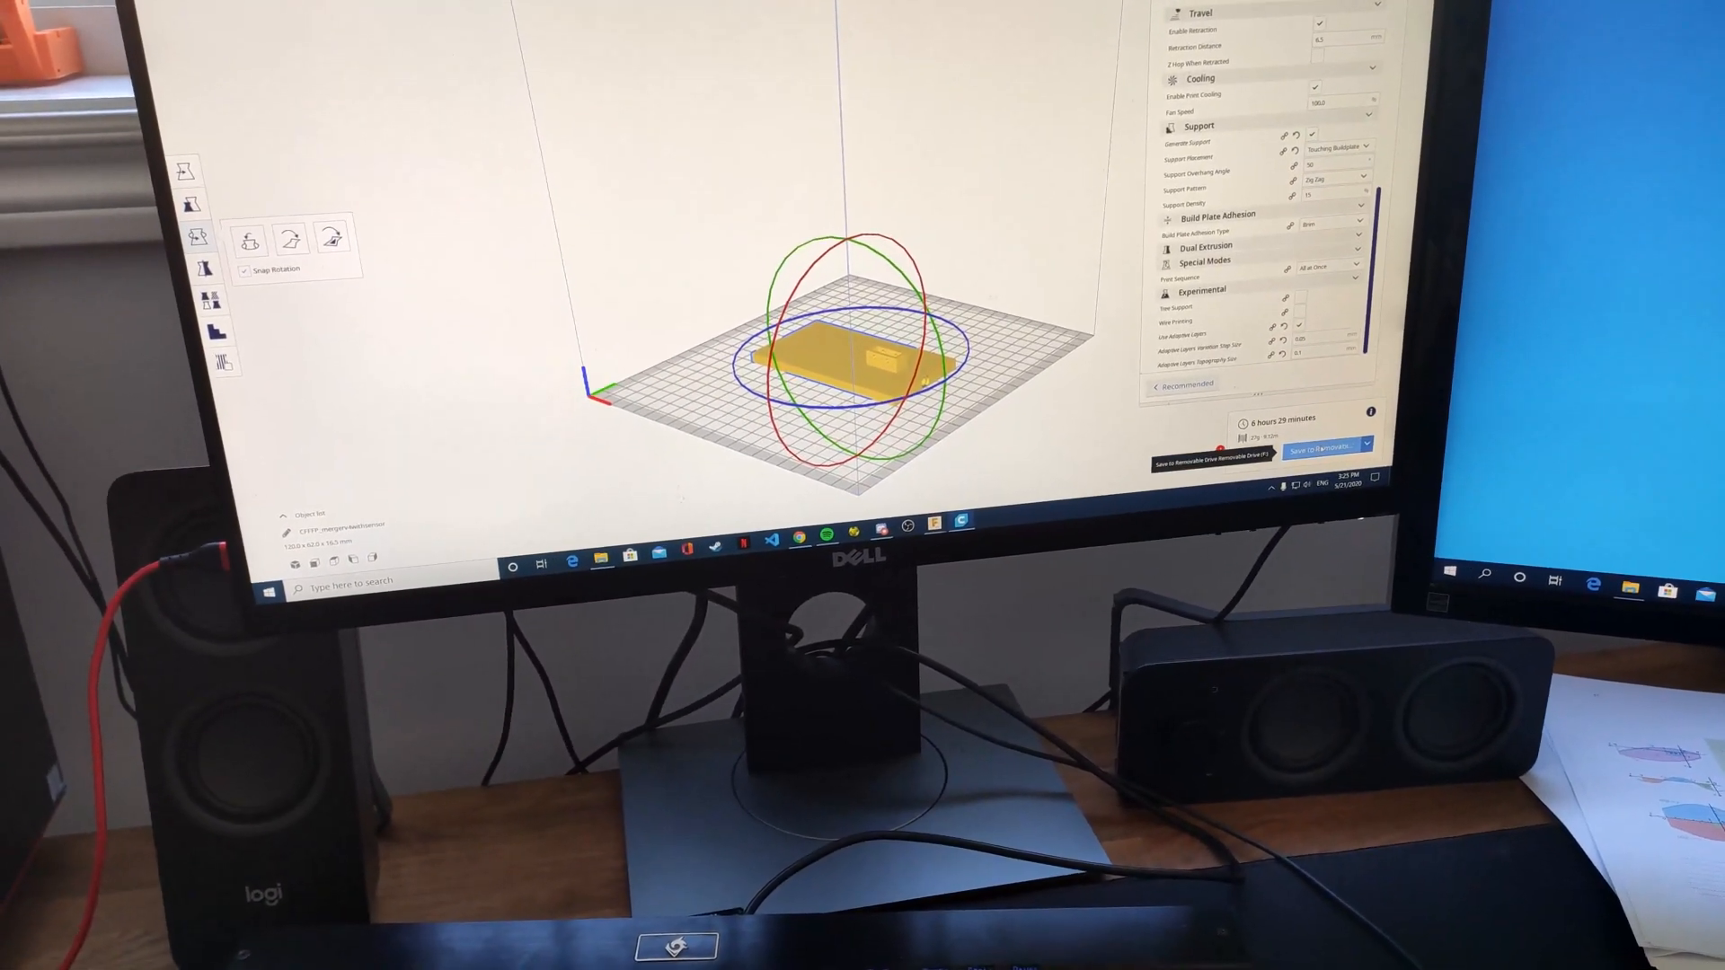
{"action": "left_click", "coordinate": [1325, 443]}
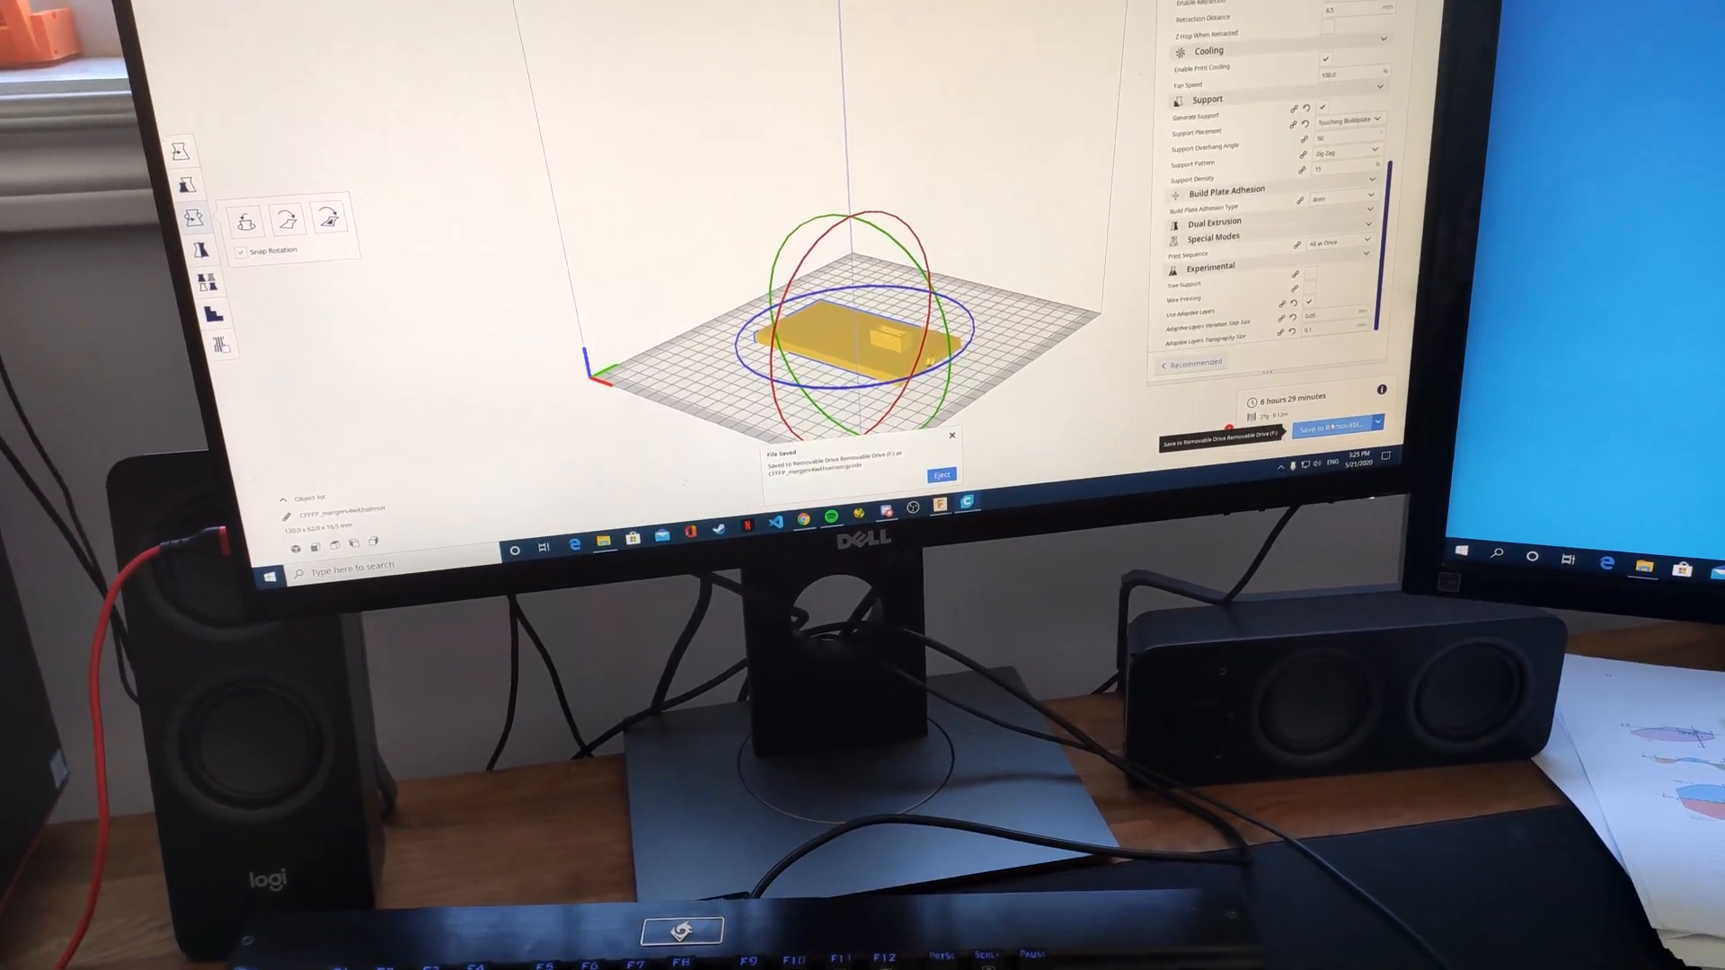